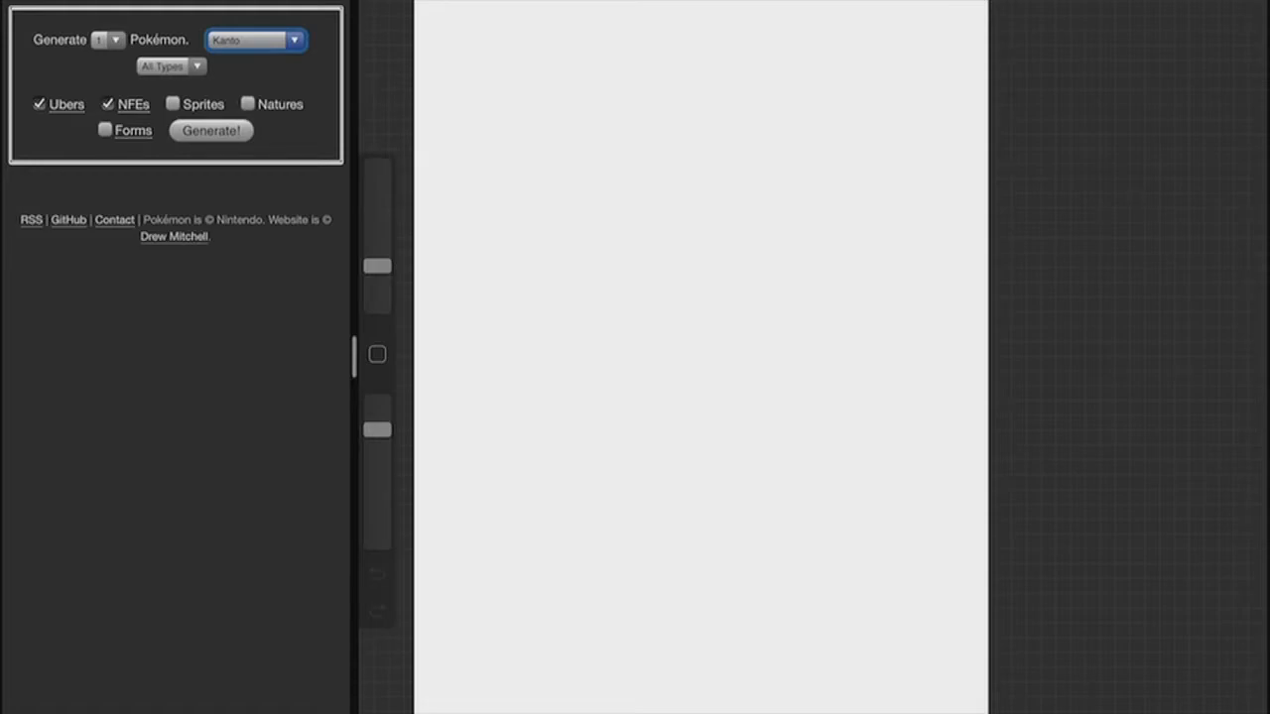
# Generate one random Kanto Pokémon, which comes up as Paras.
pyautogui.click(210, 131)
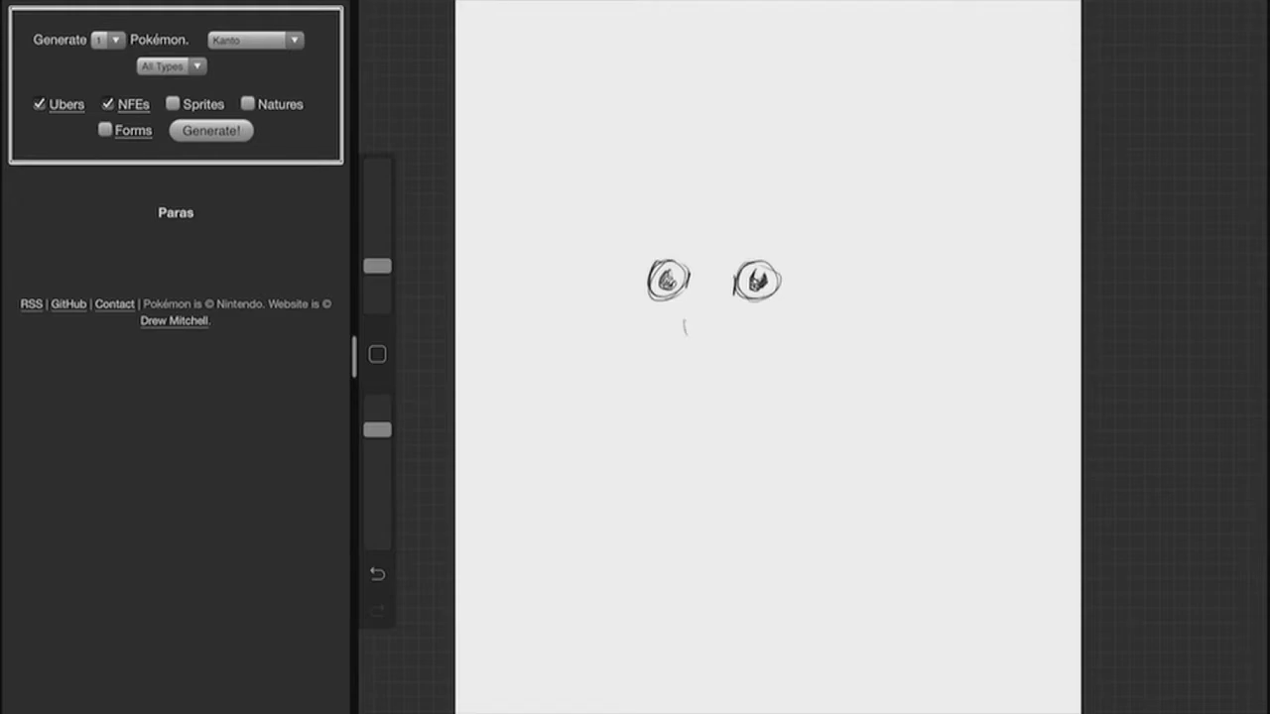
# Draw Paras's rows of teeth beneath the eyes.
pyautogui.moveTo(684, 317); pyautogui.dragTo(698, 333)
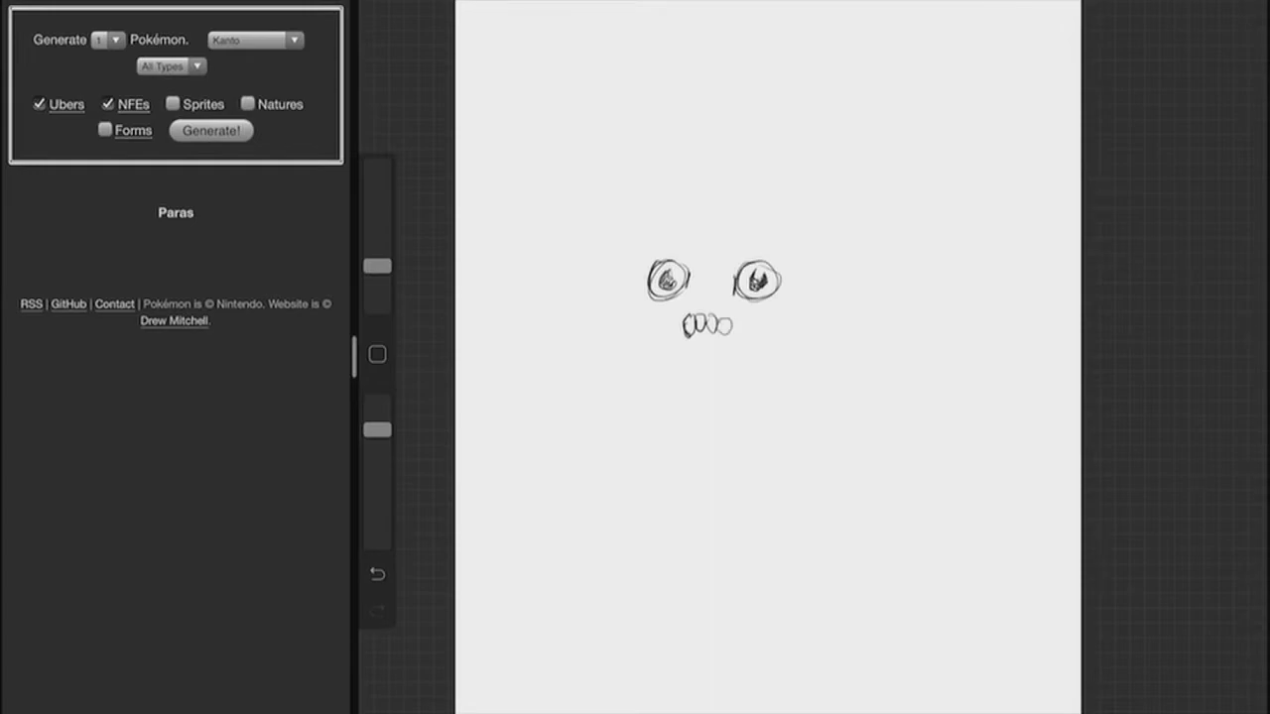
pyautogui.moveTo(690, 327); pyautogui.dragTo(684, 354)
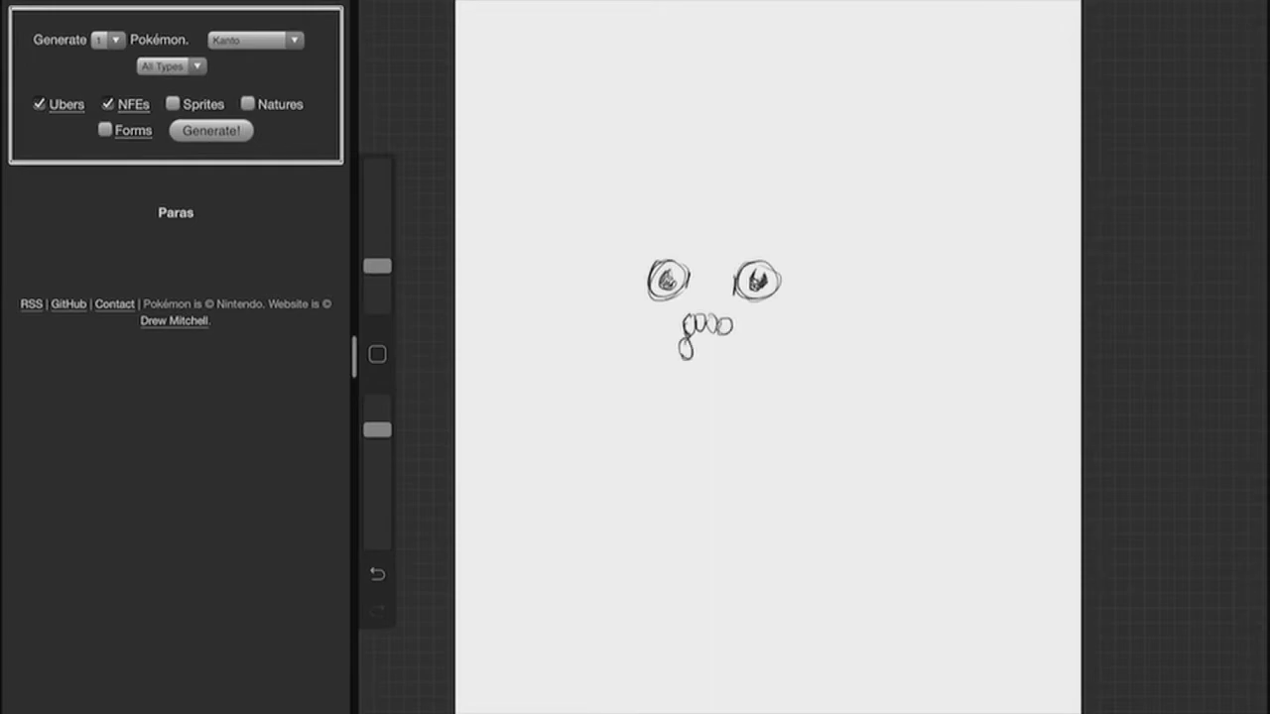
pyautogui.moveTo(679, 342); pyautogui.dragTo(734, 341)
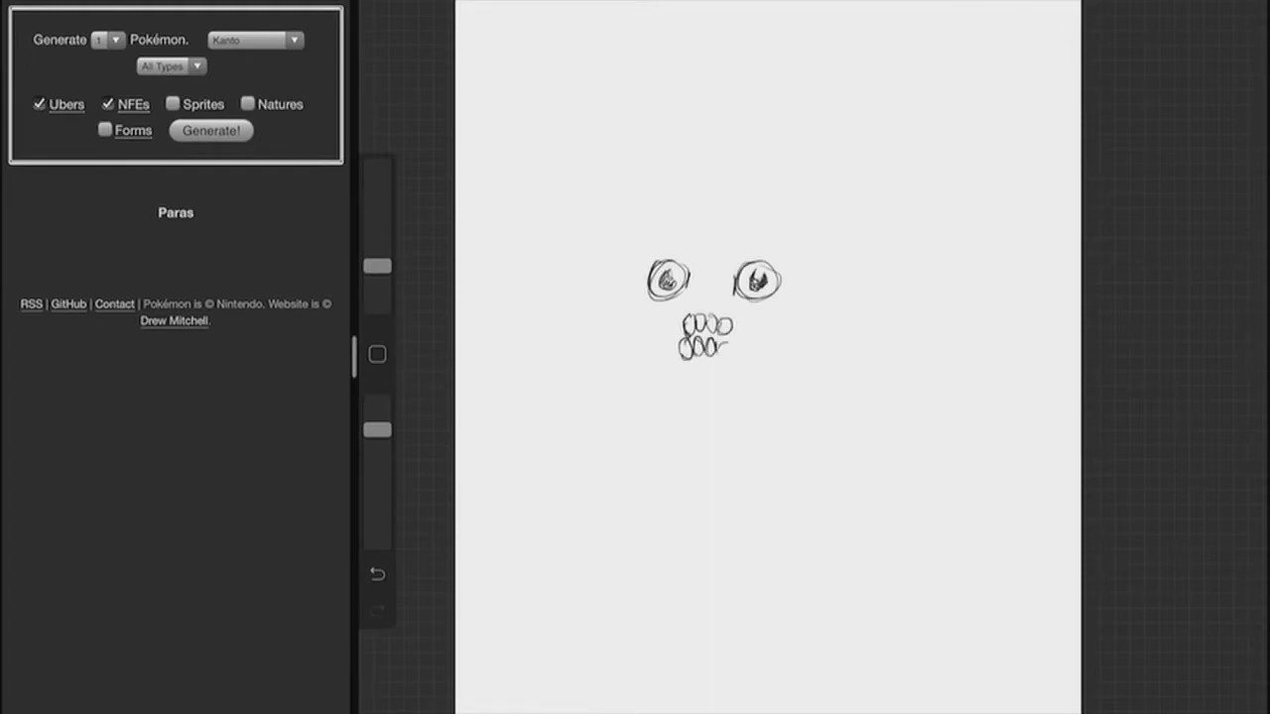
pyautogui.moveTo(724, 341); pyautogui.dragTo(738, 347)
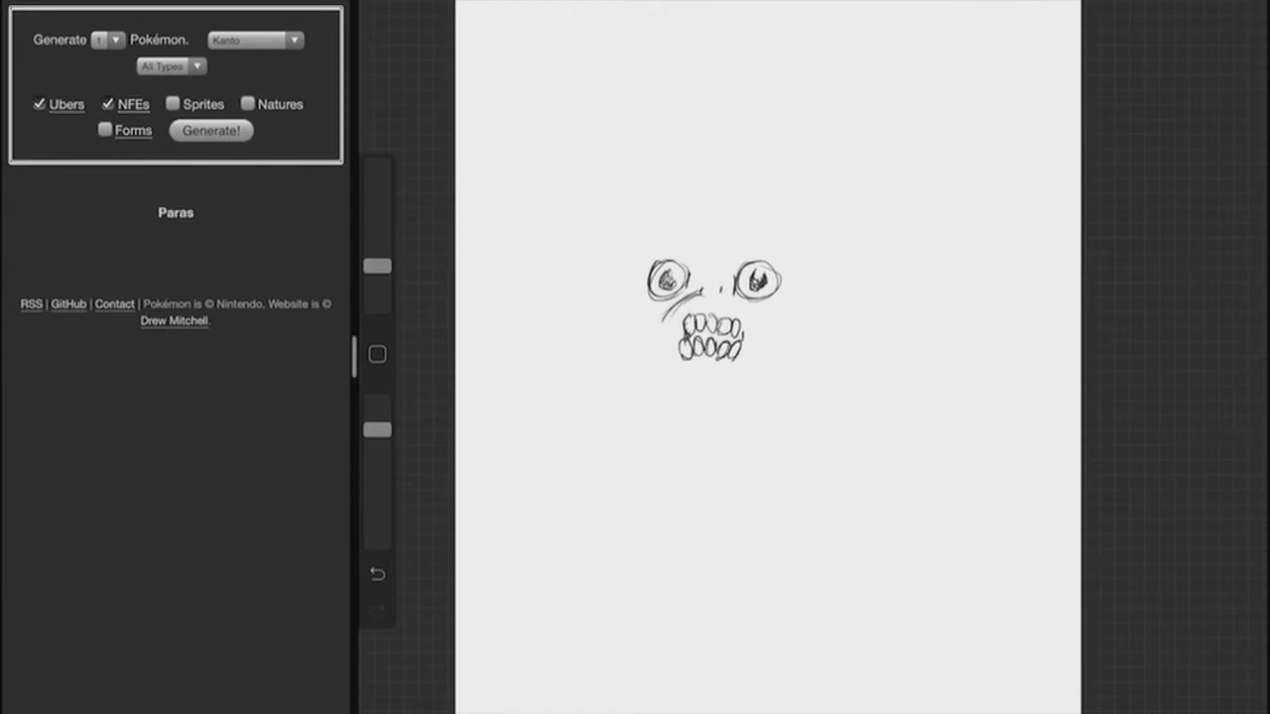
# Sketch the top of the head and the rounded face outline around the mouth.
pyautogui.moveTo(665, 297); pyautogui.dragTo(764, 302)
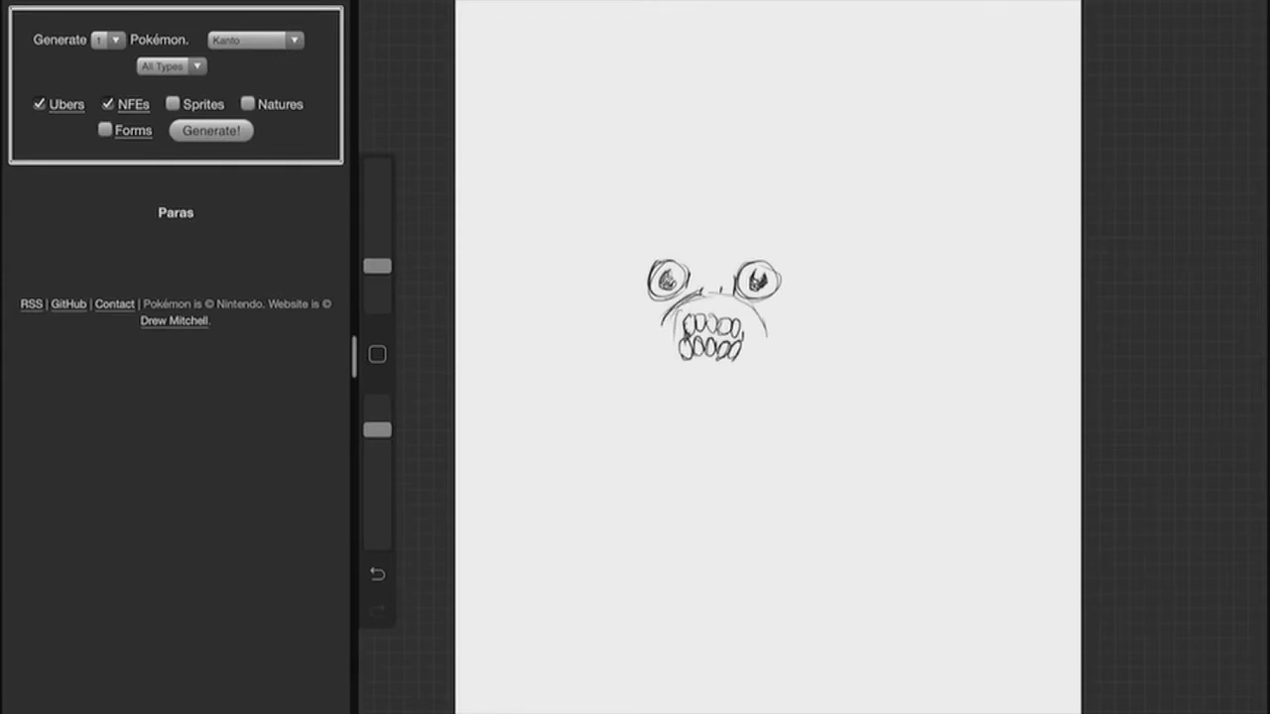
pyautogui.moveTo(654, 307); pyautogui.dragTo(763, 357)
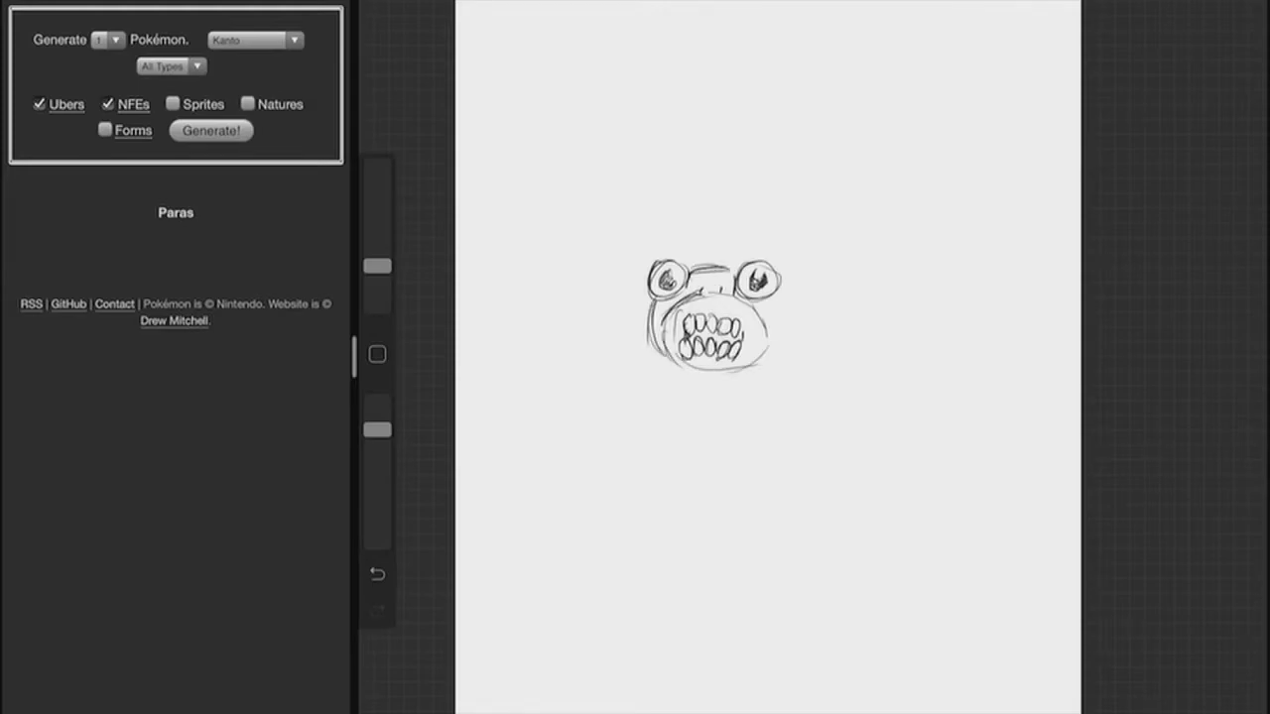
# Extend the body contour around the face and sketch the round right mushroom cap.
pyautogui.moveTo(774, 307); pyautogui.dragTo(764, 367)
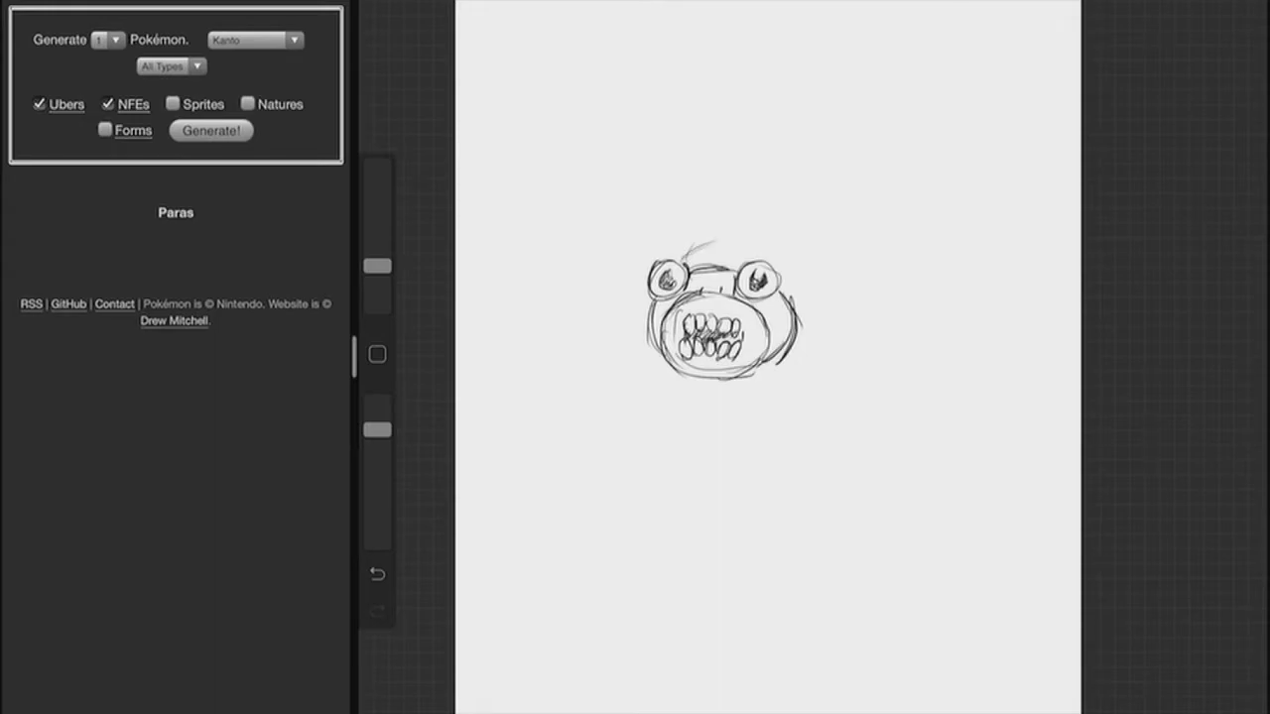
pyautogui.moveTo(675, 242); pyautogui.dragTo(803, 254)
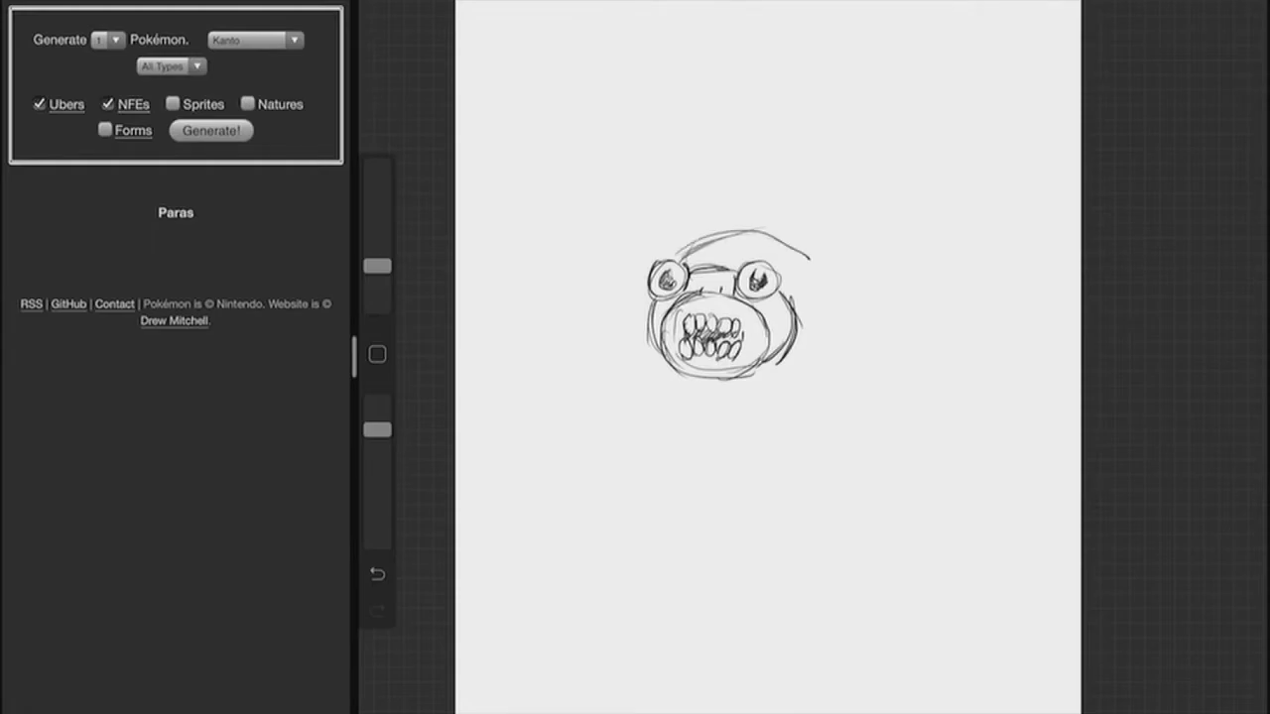
pyautogui.moveTo(803, 258); pyautogui.dragTo(823, 327)
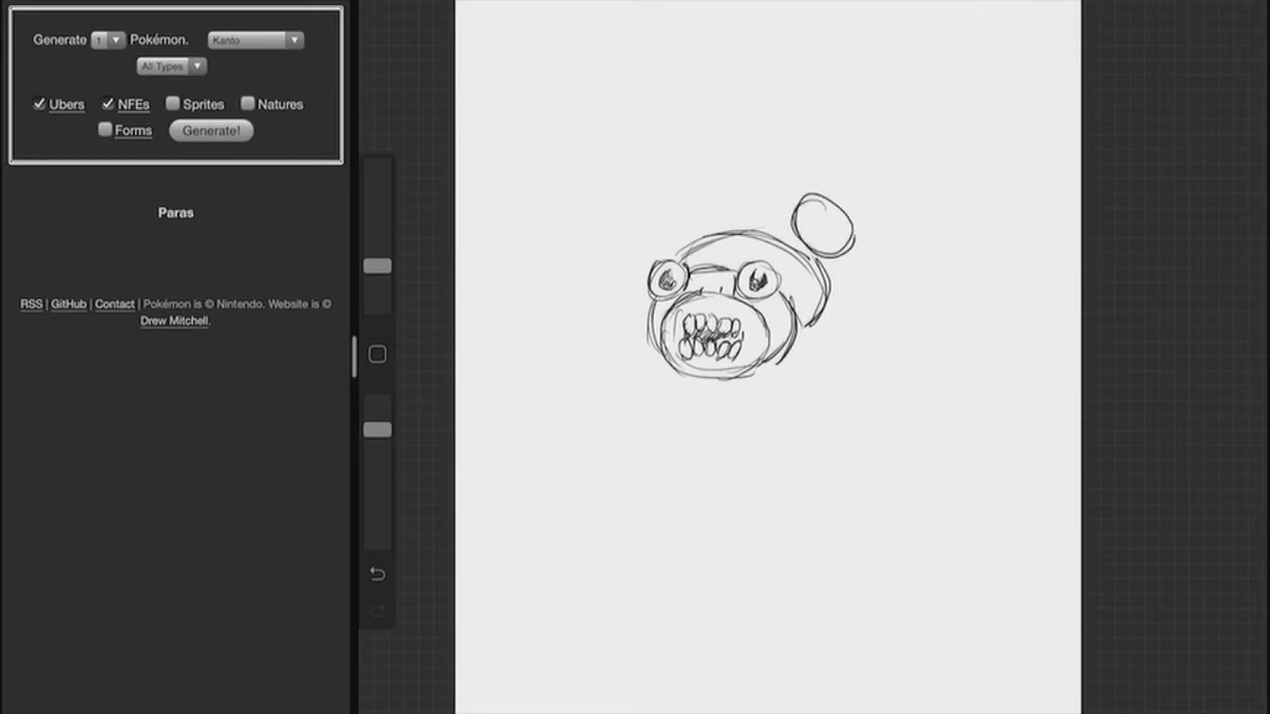
# Add spots and a stem to the right mushroom, sketch the left mushroom, and draw a leg.
pyautogui.moveTo(814, 218); pyautogui.dragTo(833, 234)
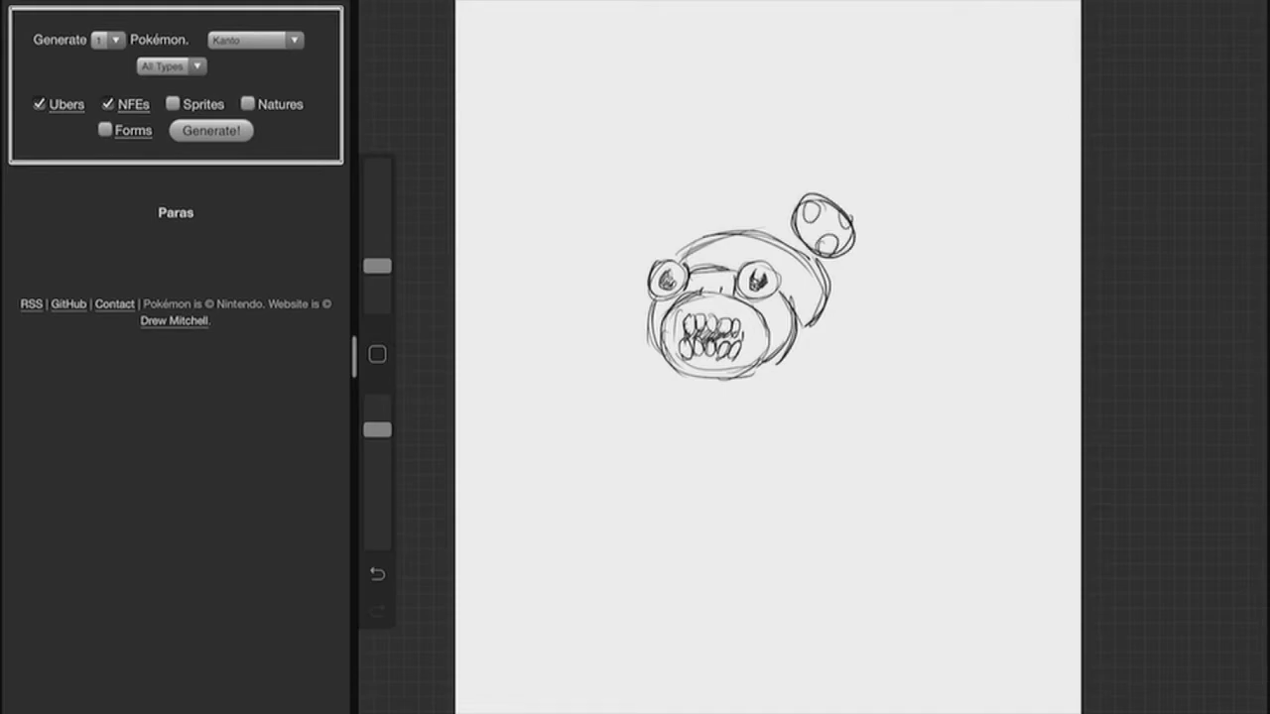
pyautogui.moveTo(794, 248); pyautogui.dragTo(784, 278)
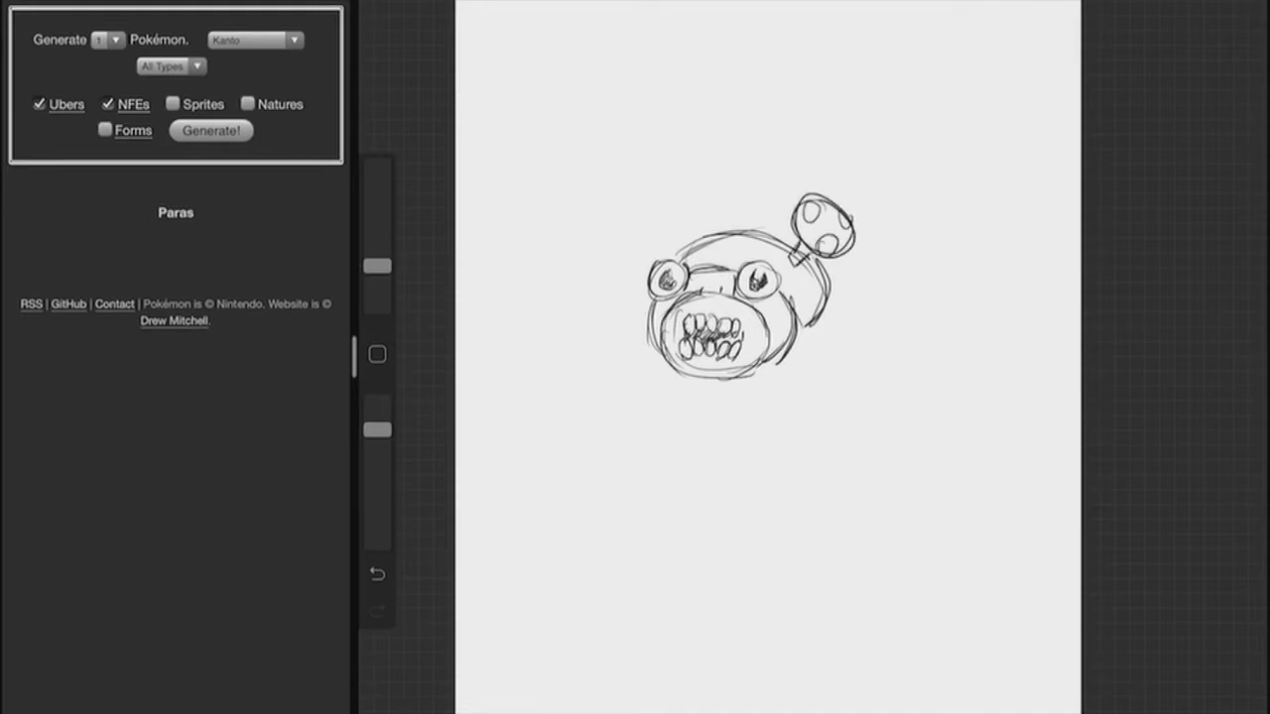
pyautogui.moveTo(655, 214); pyautogui.dragTo(714, 195)
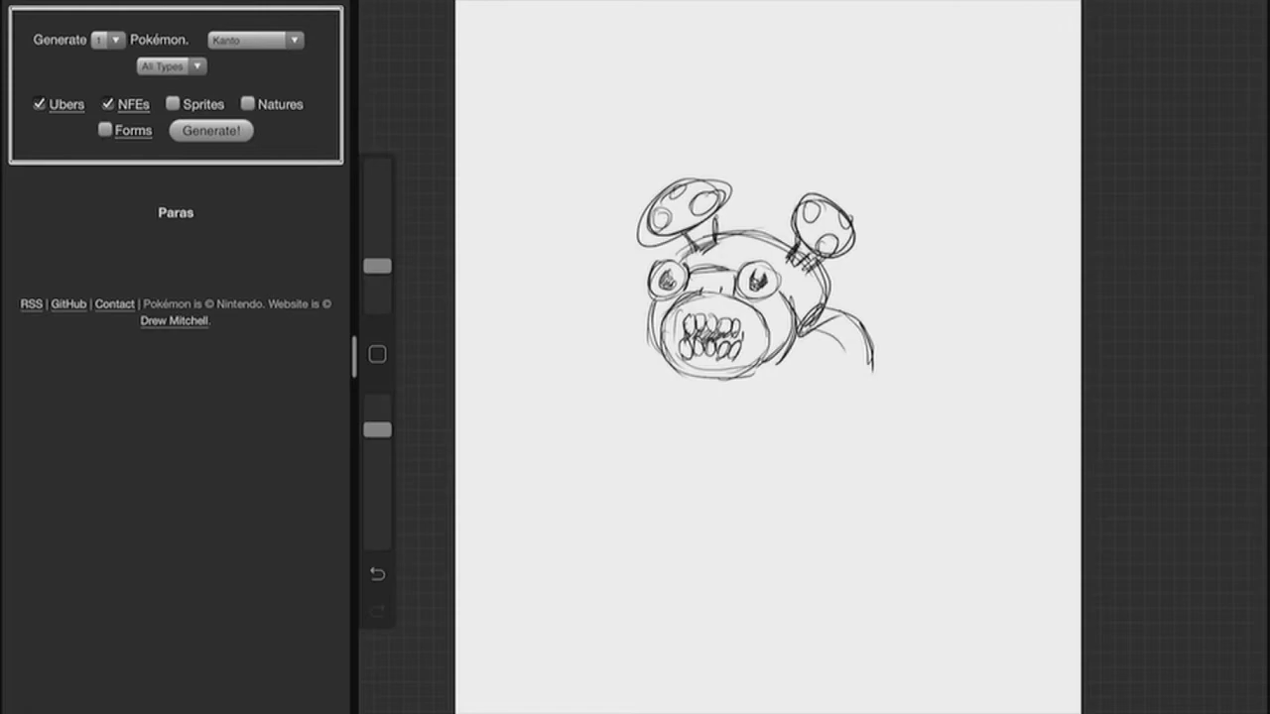
pyautogui.moveTo(823, 337); pyautogui.dragTo(850, 397)
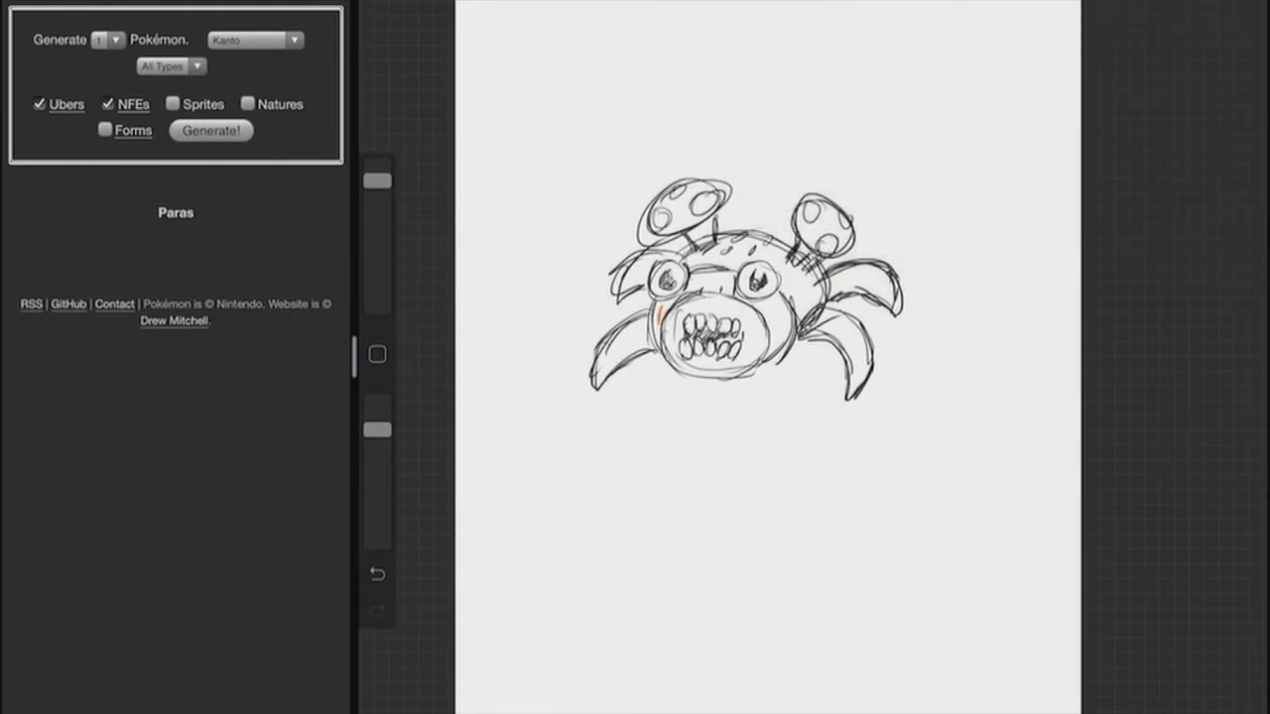
# Paint orange around Paras's mouth to begin colouring the face.
pyautogui.moveTo(684, 308); pyautogui.dragTo(675, 328)
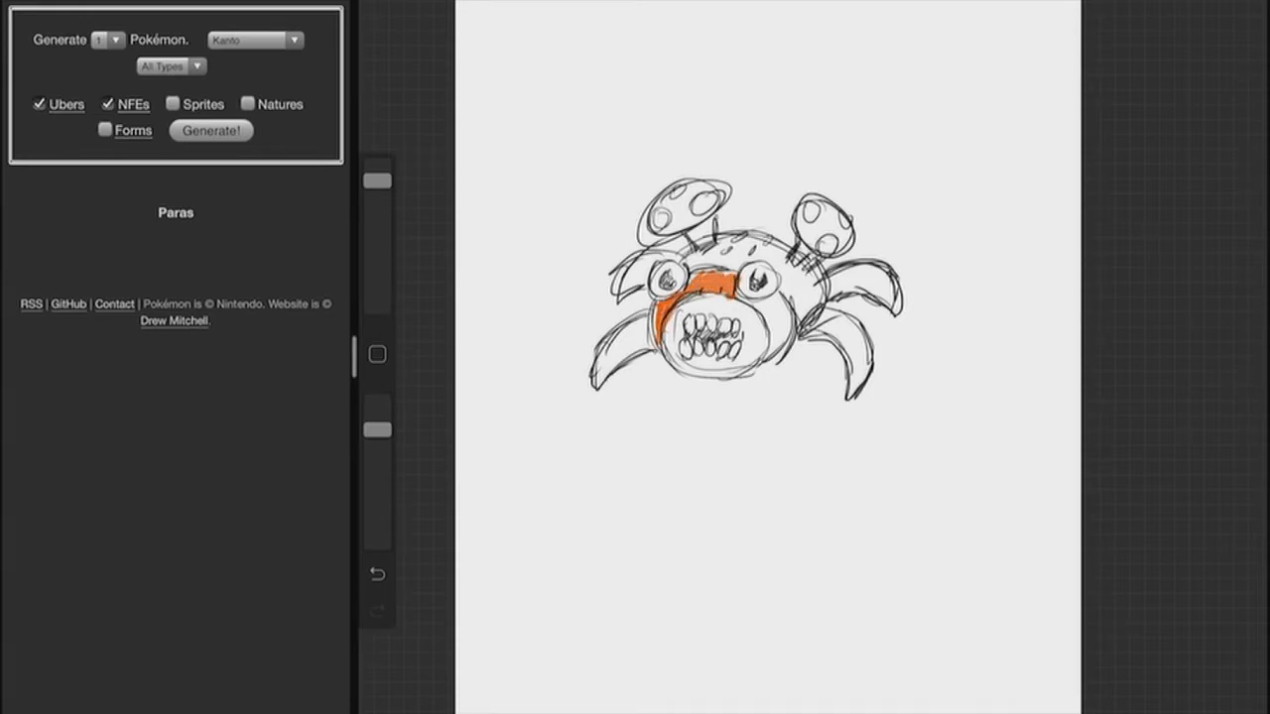
# Fill Paras's whole body and legs with orange.
pyautogui.moveTo(714, 308); pyautogui.dragTo(774, 327)
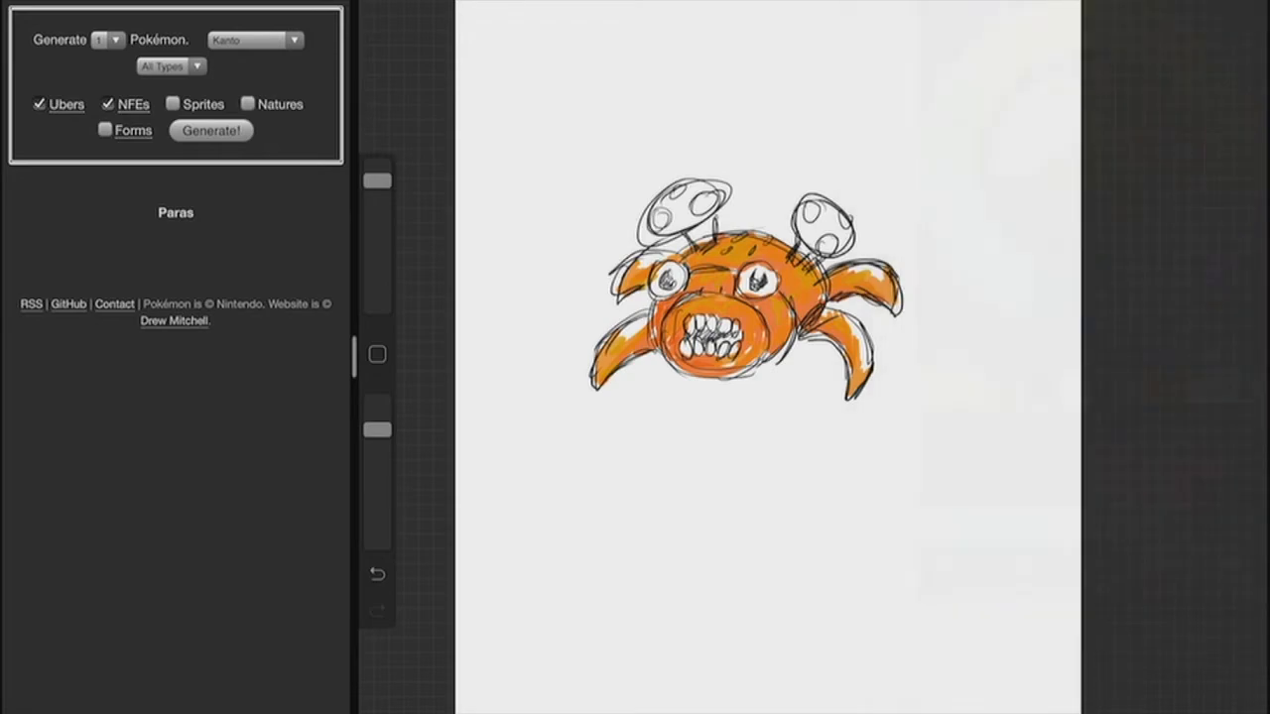
# Paint the mushroom caps red with yellow spots and the stems brown.
pyautogui.moveTo(804, 202); pyautogui.dragTo(834, 222)
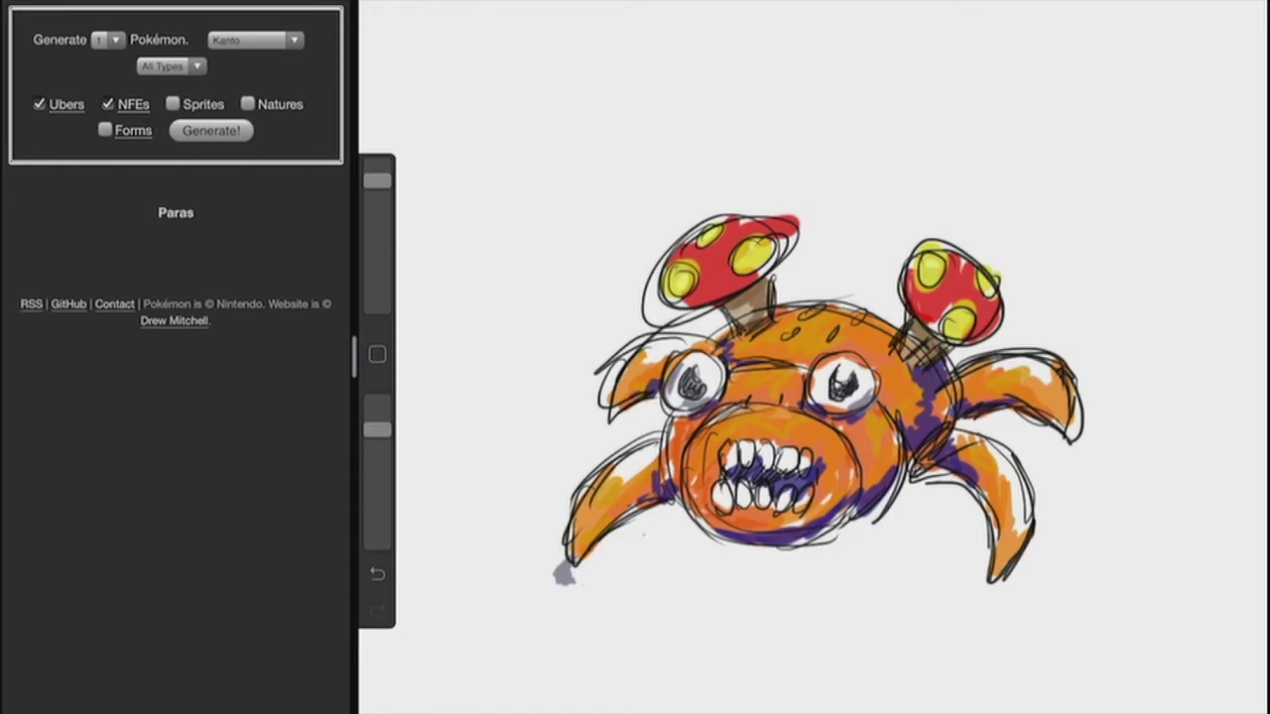
# Paint a grey-violet cast shadow beneath Paras's lower left leg.
pyautogui.moveTo(566, 575); pyautogui.dragTo(675, 605)
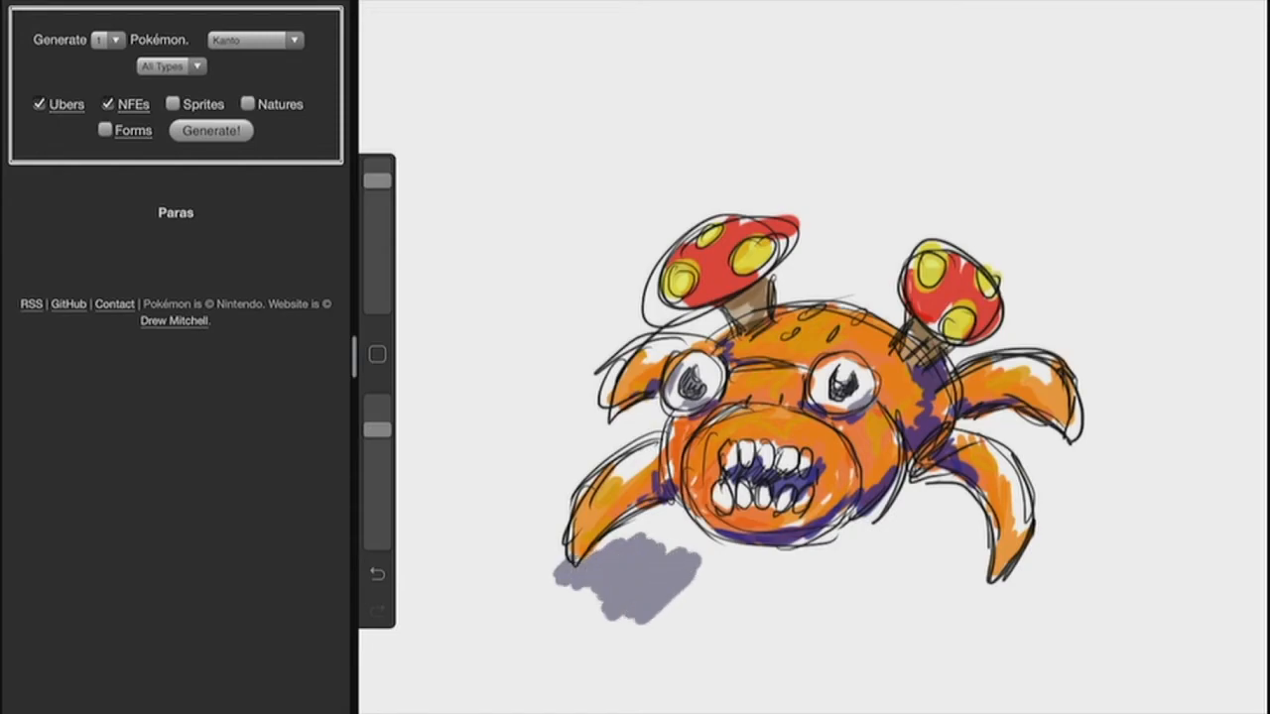